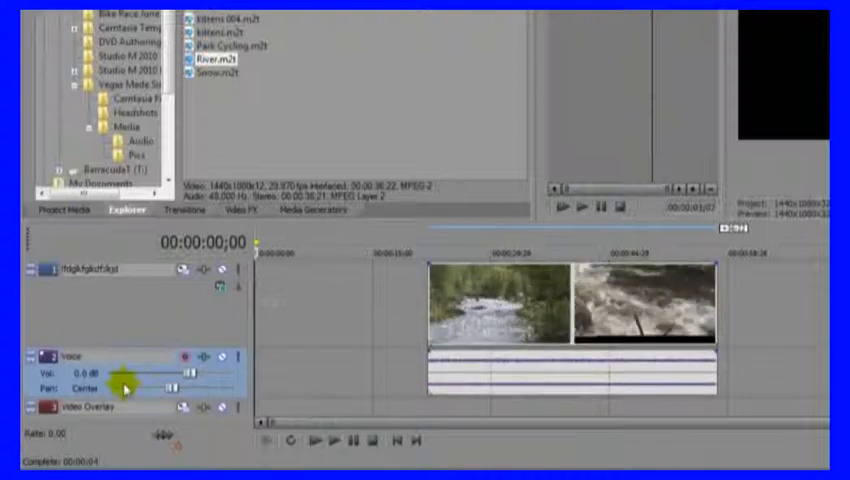
mouse_move(376, 322)
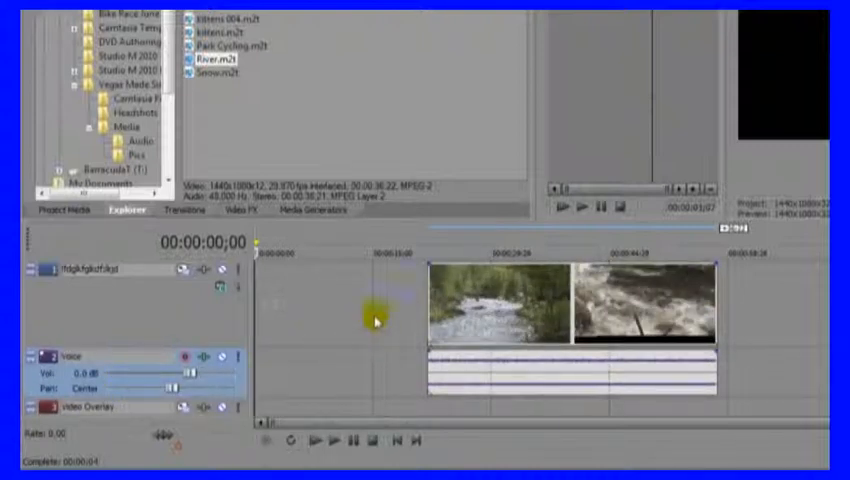